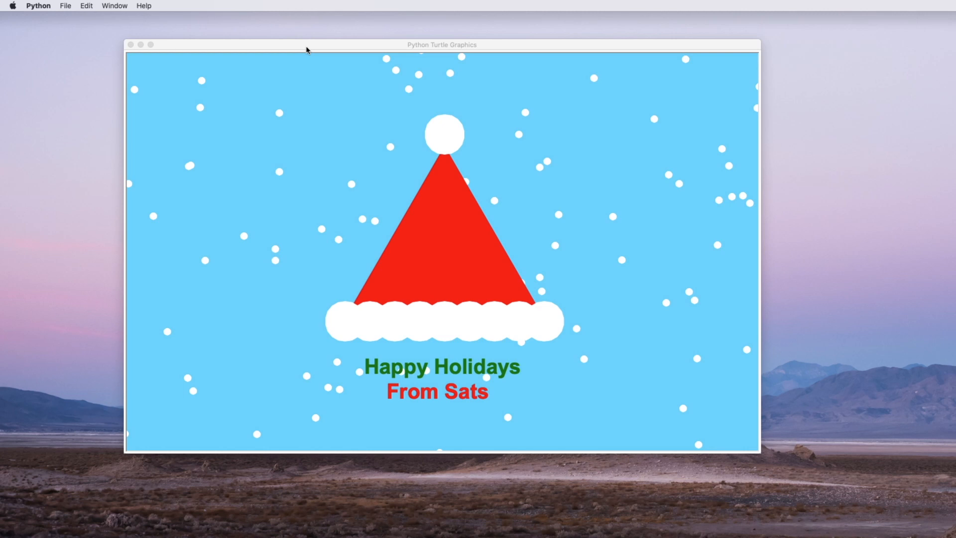
pyautogui.moveTo(358, 184)
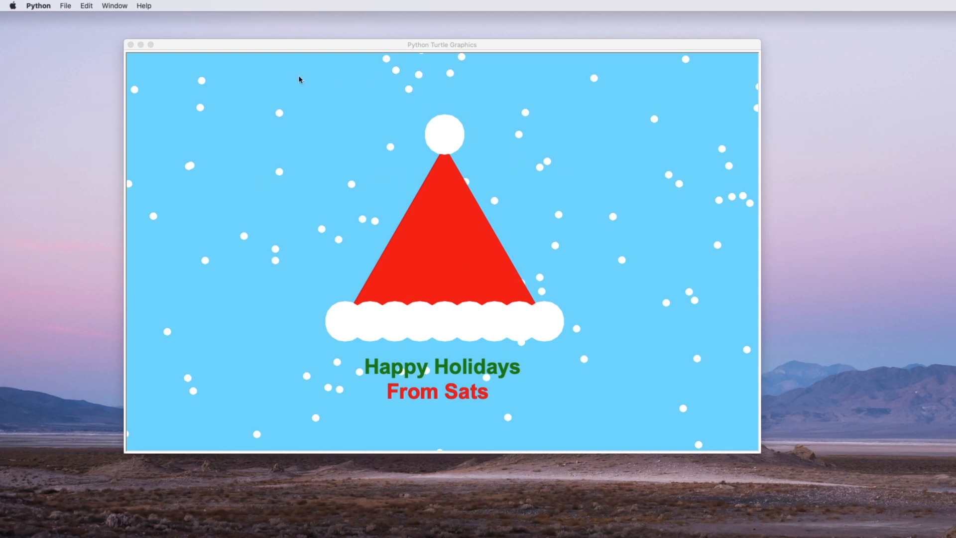
pyautogui.moveTo(282, 78)
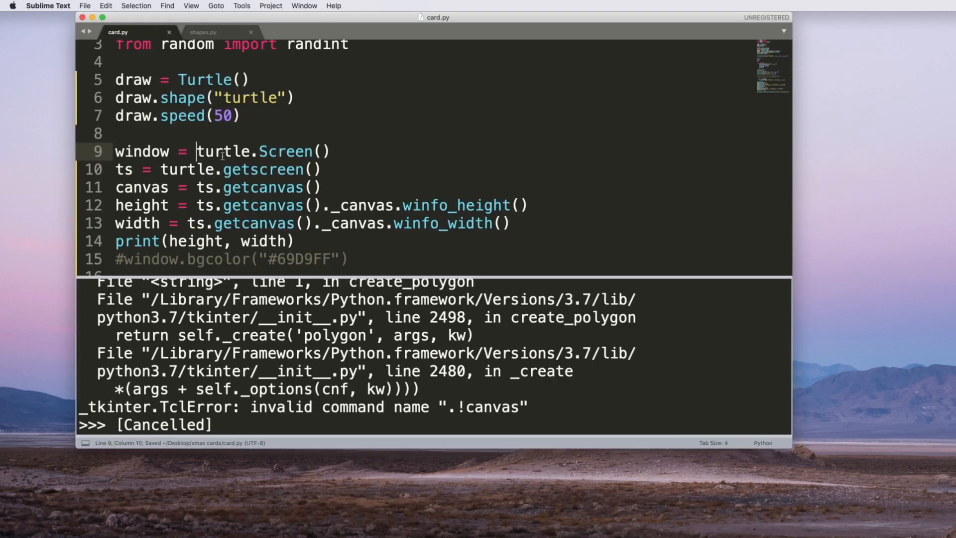
# Step: Rebuild card.py with Cmd+B so the turtle redraws the card
pyautogui.press('cmd+b')
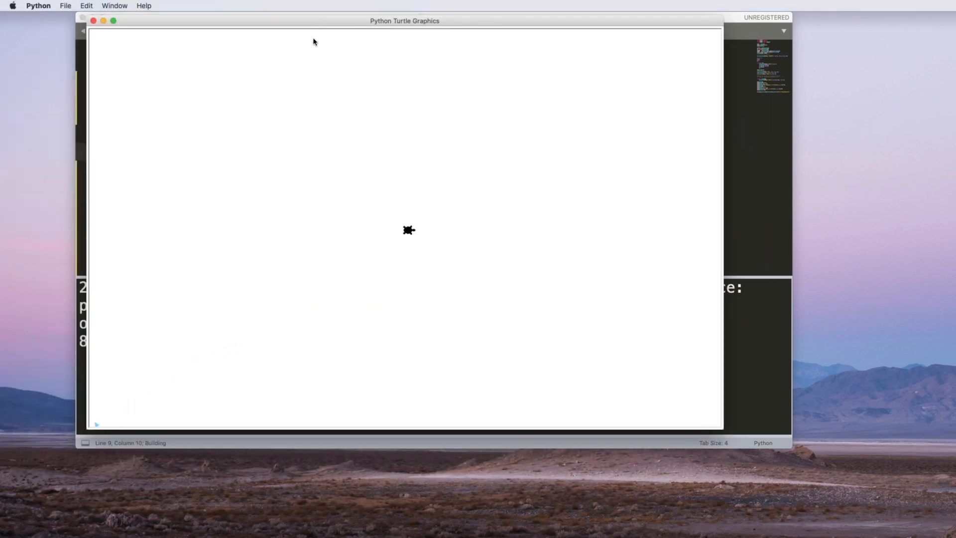
pyautogui.moveTo(270, 154)
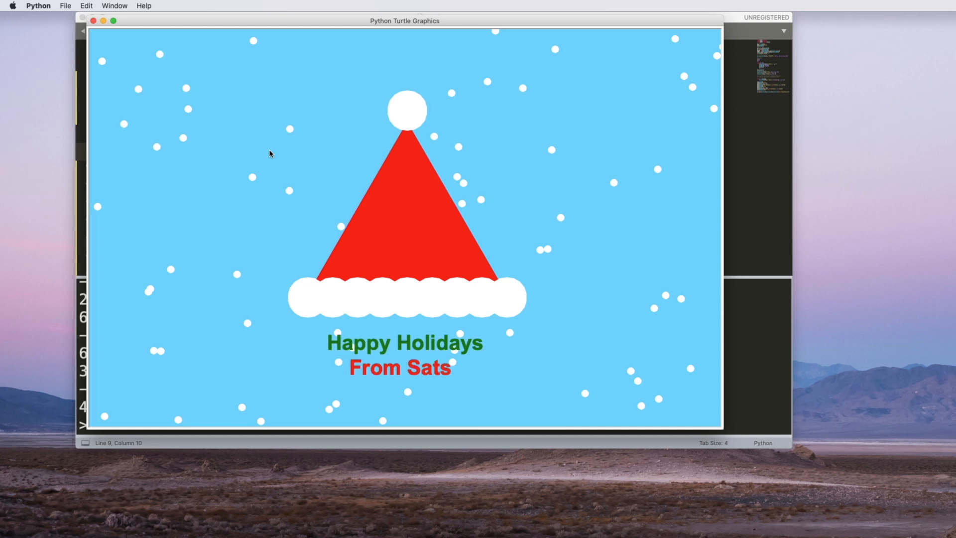
pyautogui.moveTo(387, 114)
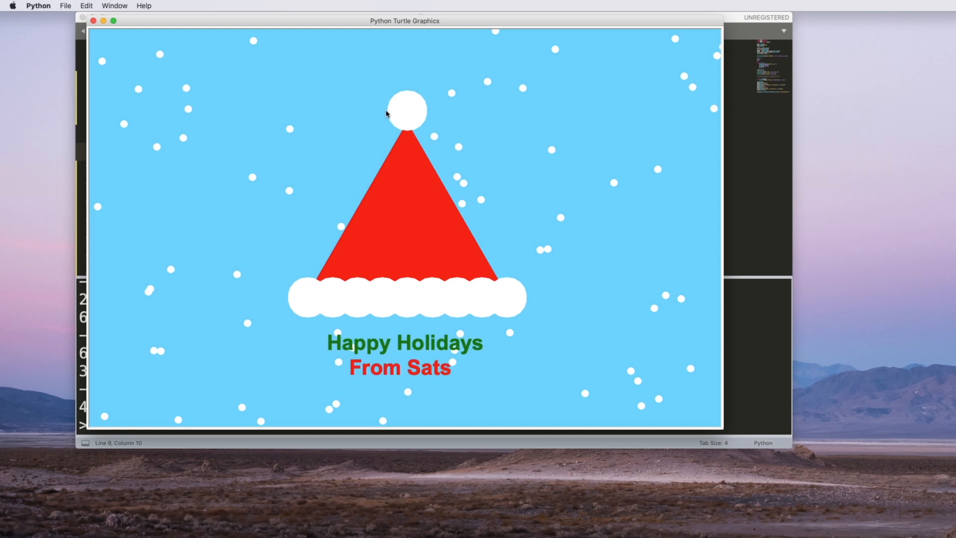
pyautogui.moveTo(426, 166)
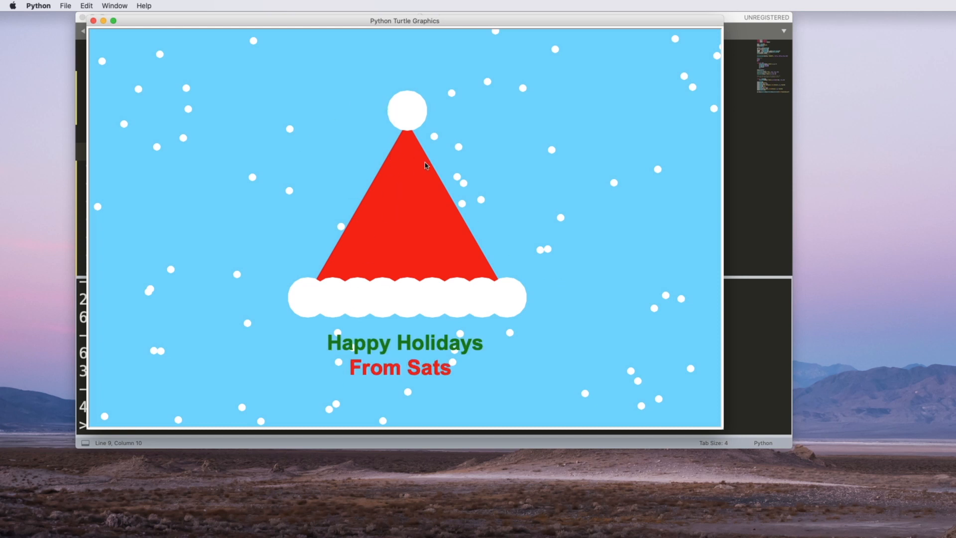
pyautogui.moveTo(324, 305)
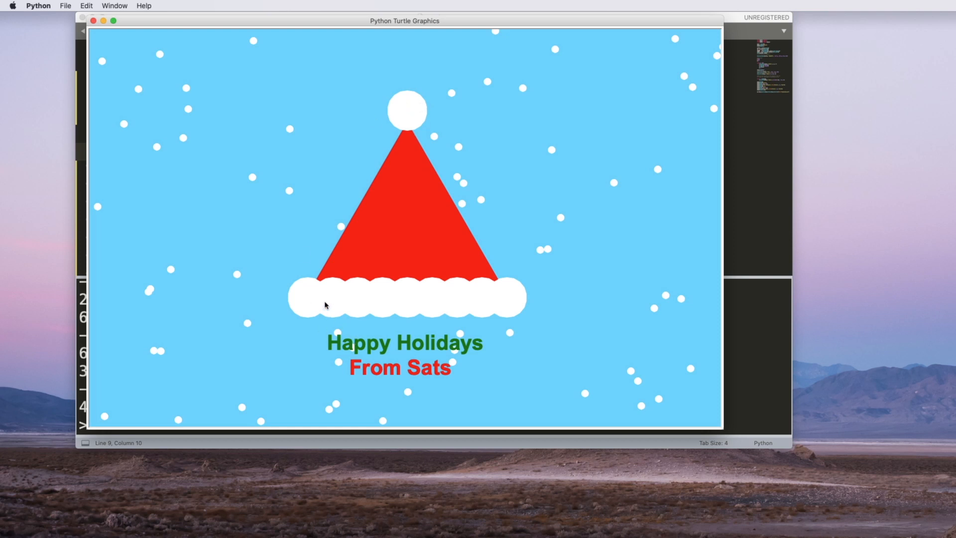
pyautogui.moveTo(362, 351)
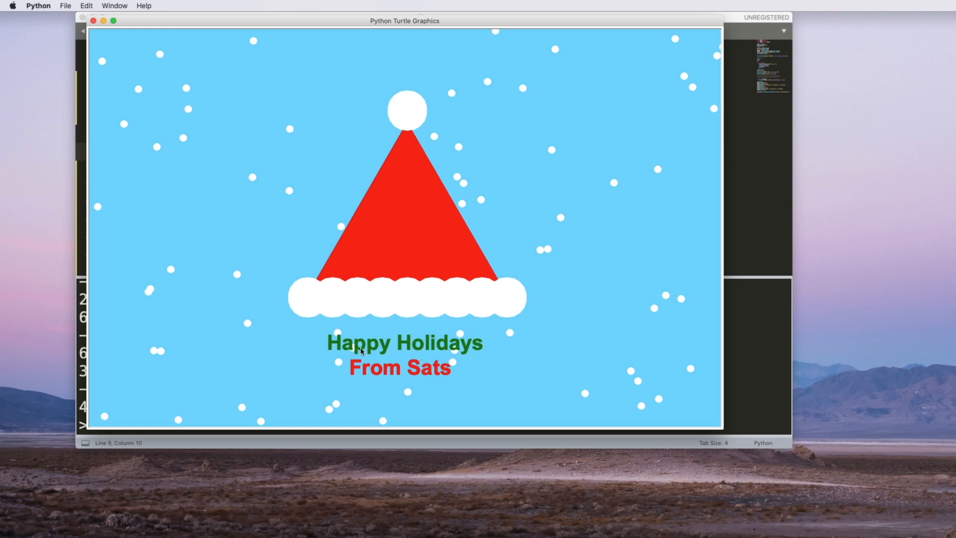
pyautogui.moveTo(441, 373)
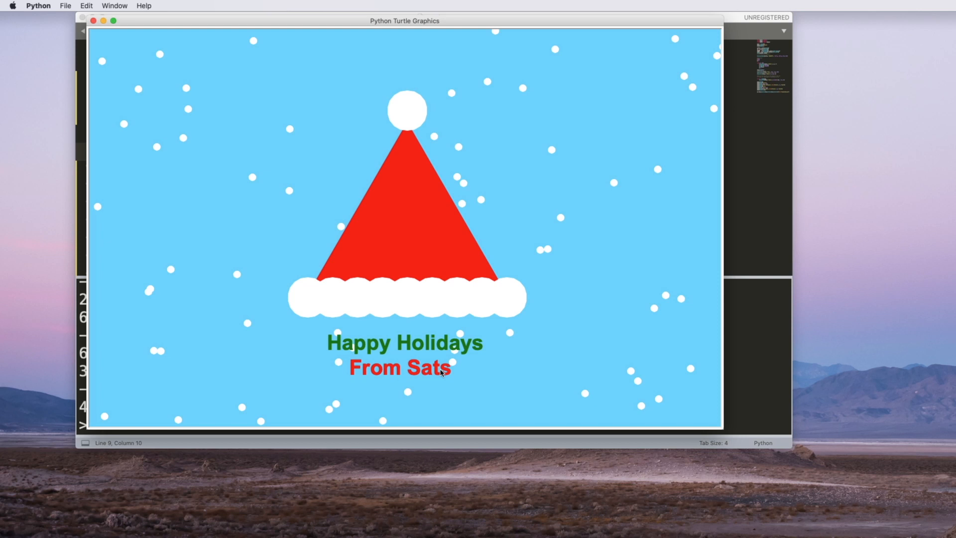
pyautogui.moveTo(434, 375)
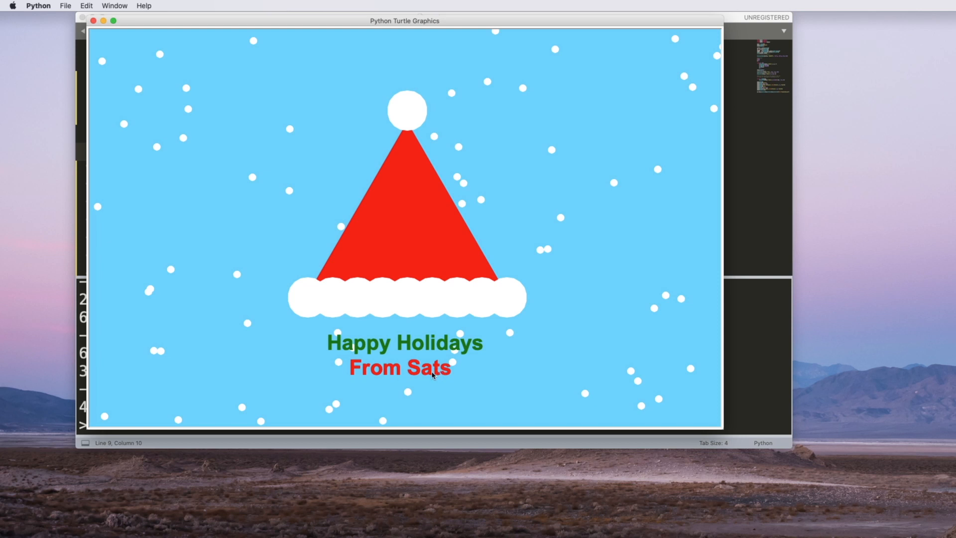
pyautogui.moveTo(408, 378)
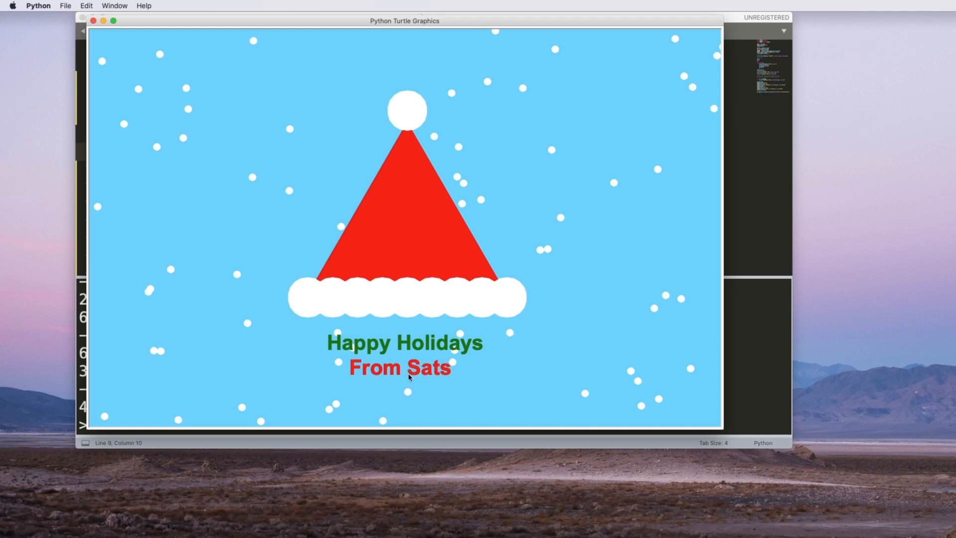
pyautogui.moveTo(427, 358)
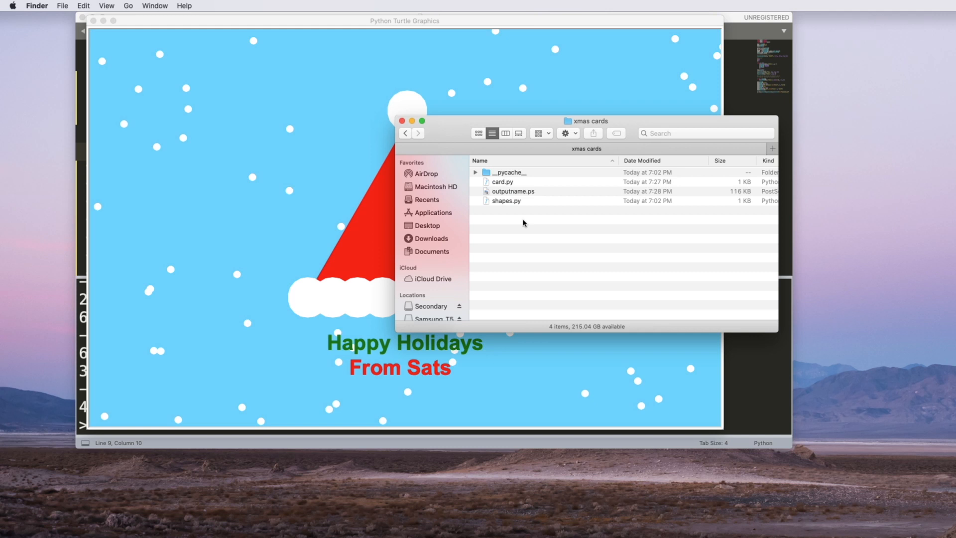
pyautogui.moveTo(533, 198)
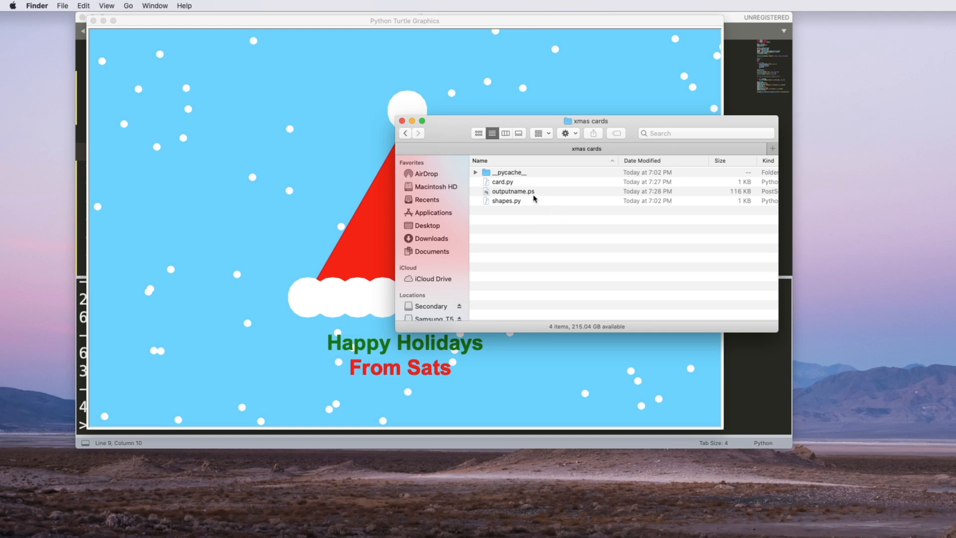
pyautogui.moveTo(504, 201)
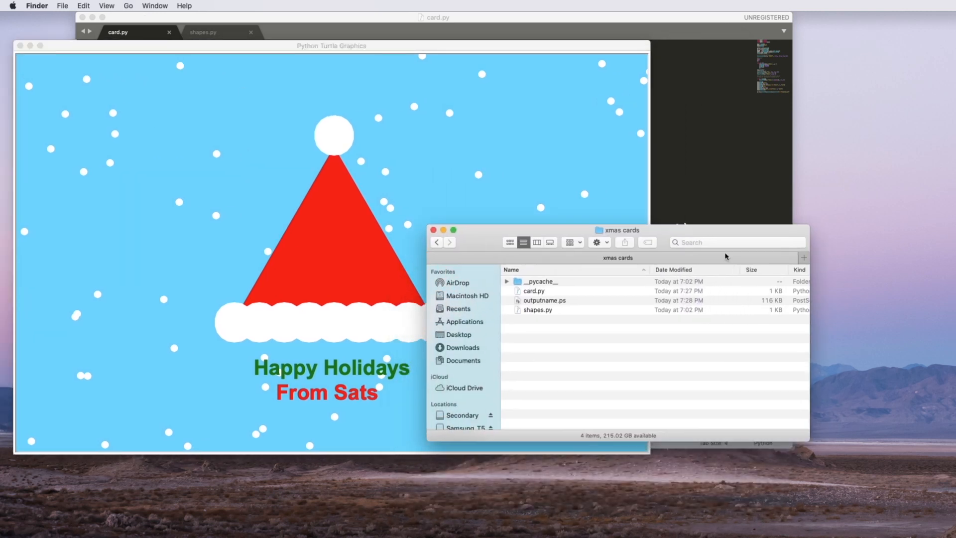
# Step: Open outputname.ps in Photoshop, accepting the default rasterize size and resolution
pyautogui.click(847, 517)
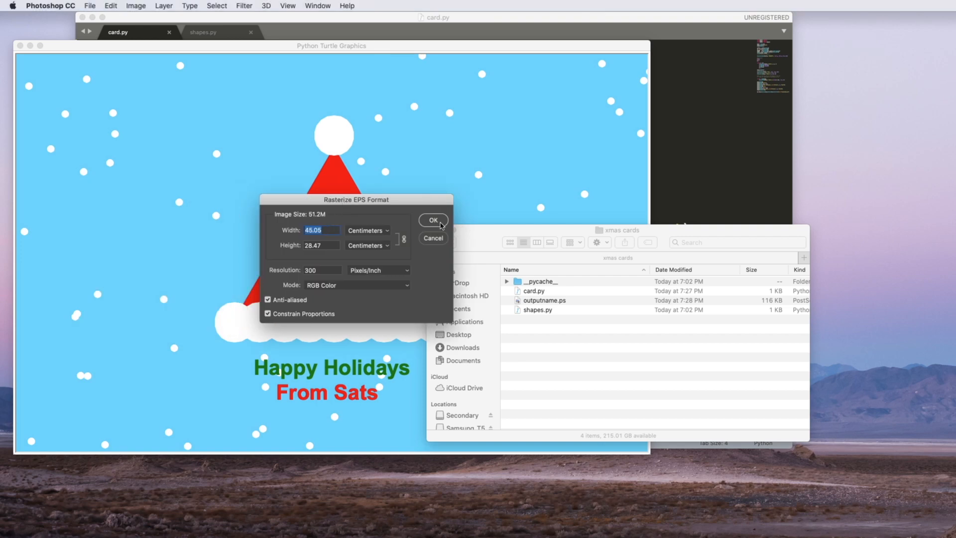
pyautogui.click(432, 220)
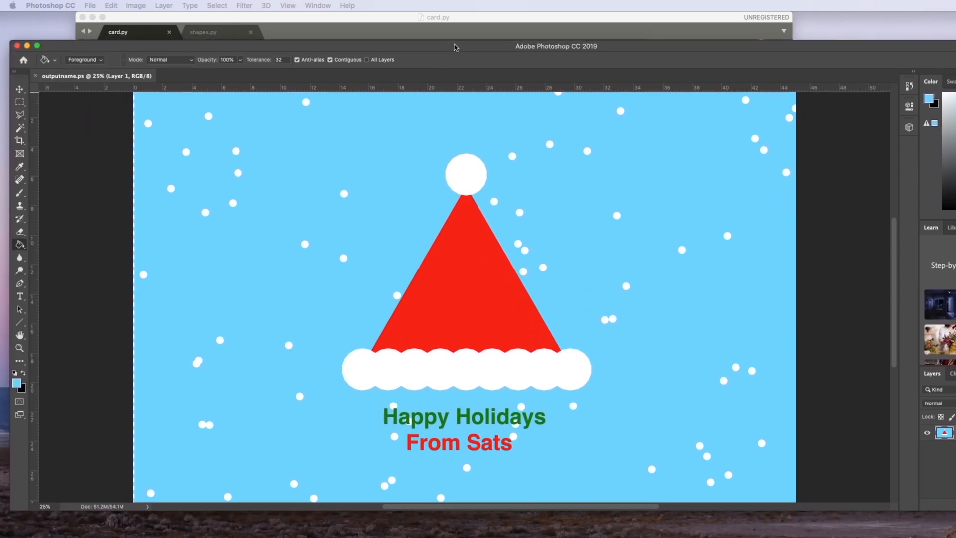
pyautogui.moveTo(103, 32)
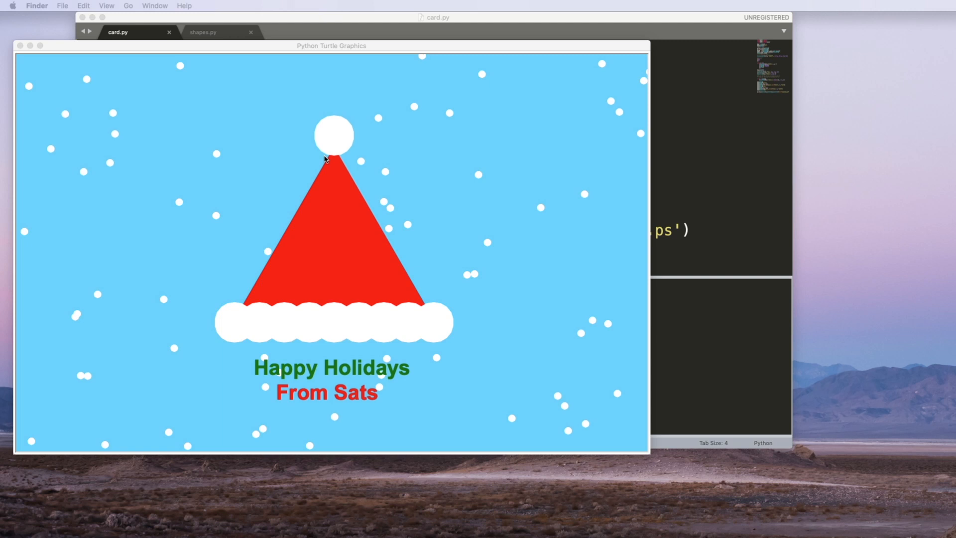
pyautogui.moveTo(328, 169)
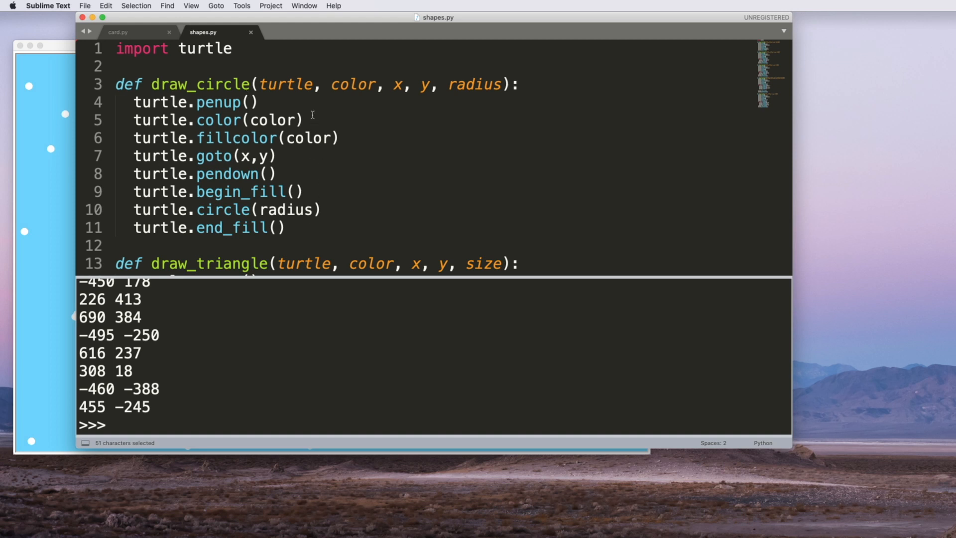
# Step: Scroll through shapes.py's draw_circle, draw_triangle and draw_square functions
pyautogui.scroll(-3)
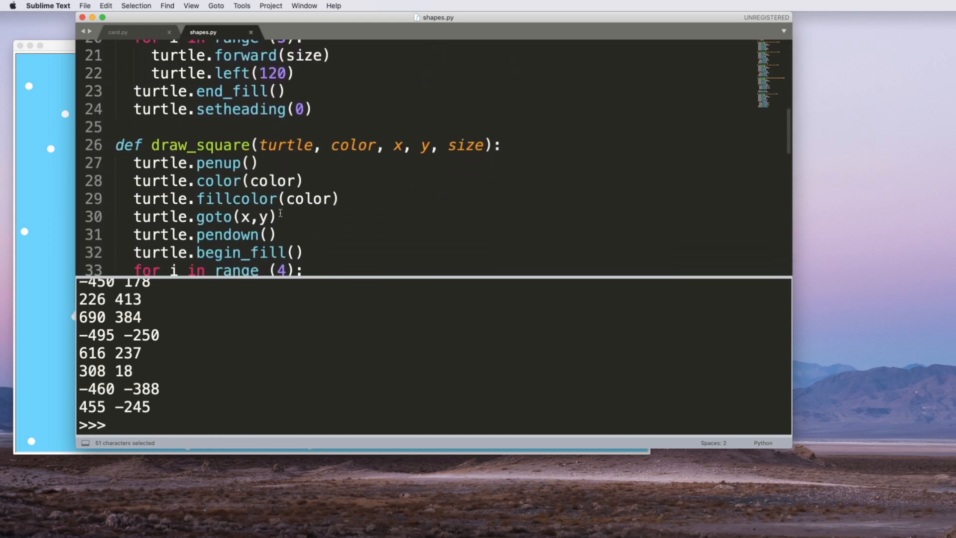
pyautogui.scroll(-3)
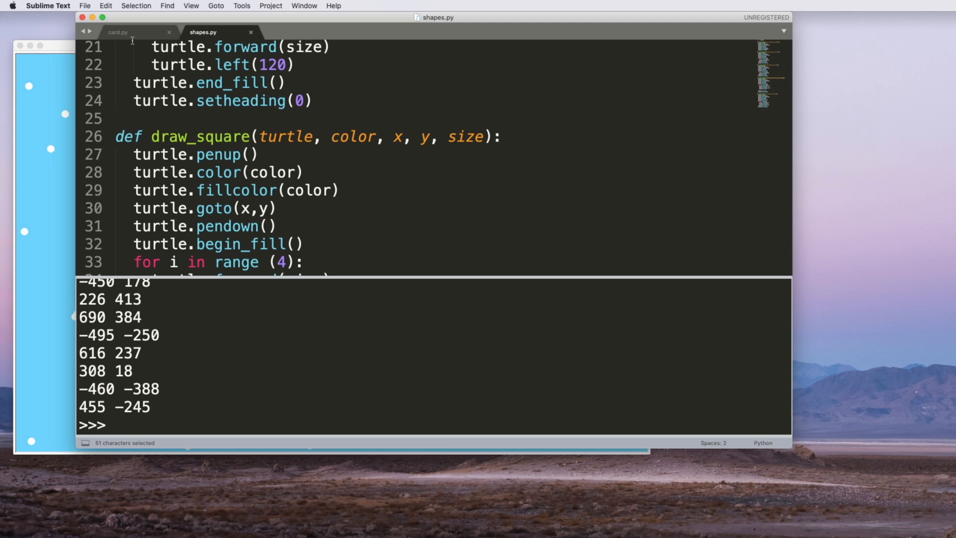
# Step: Return to card.py and move the Turtle Graphics window beside the canvas setup code
pyautogui.click(118, 32)
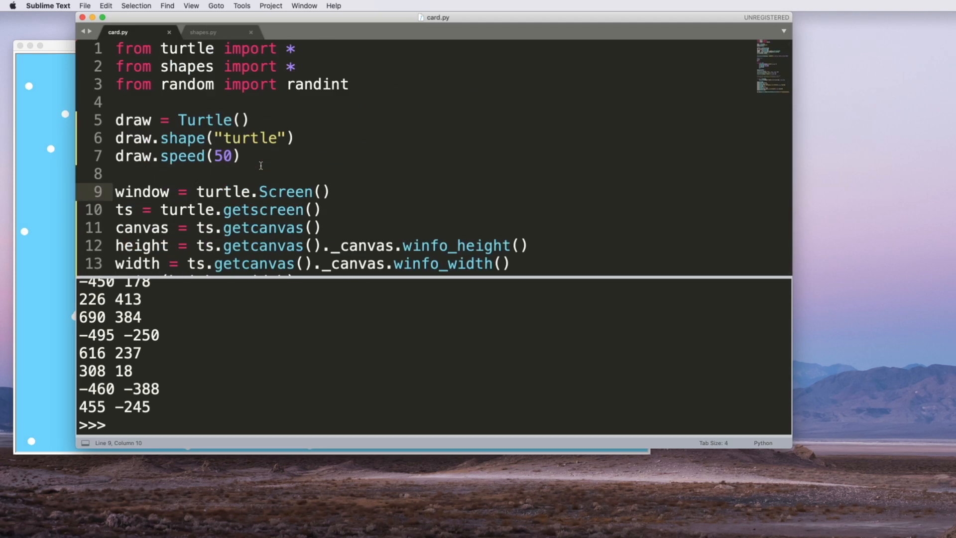
pyautogui.moveTo(199, 55)
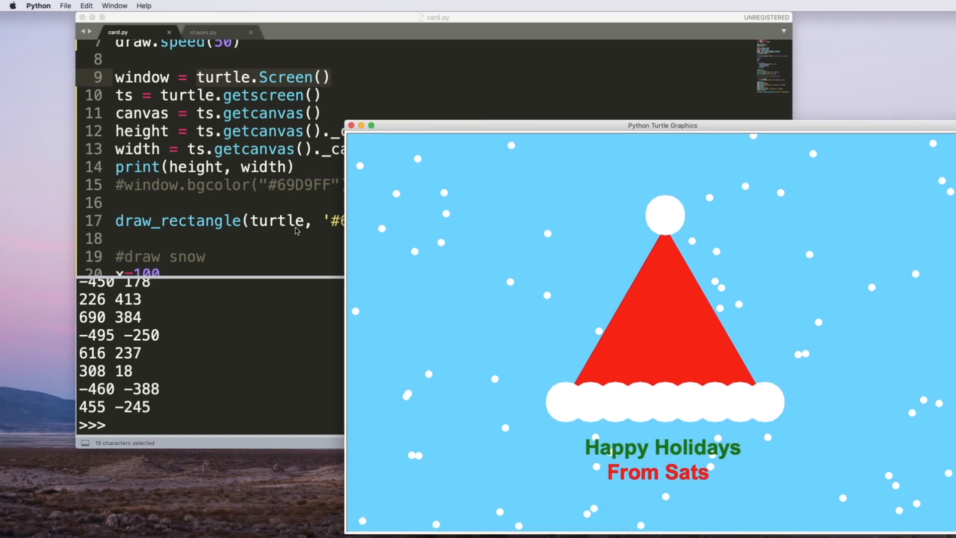
pyautogui.moveTo(661, 125); pyautogui.dragTo(553, 67)
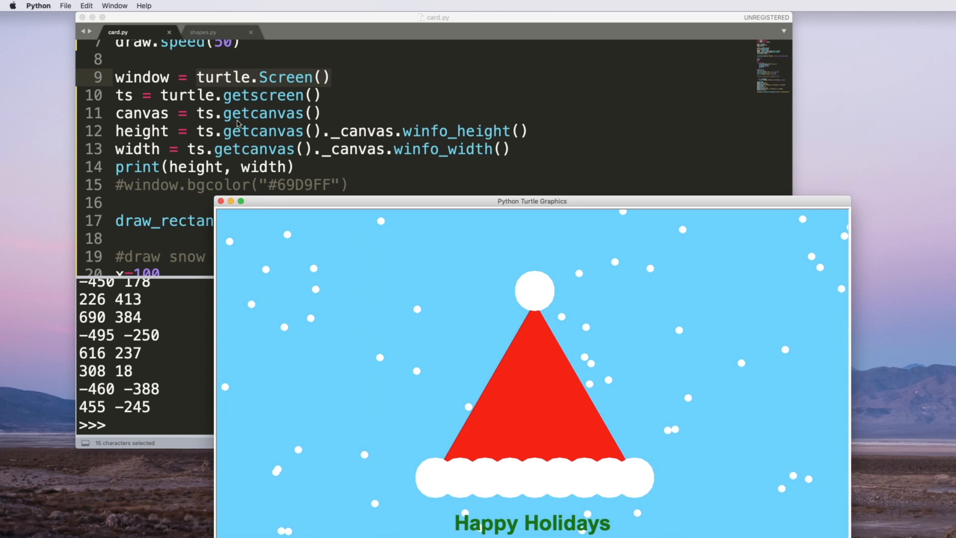
pyautogui.moveTo(303, 143)
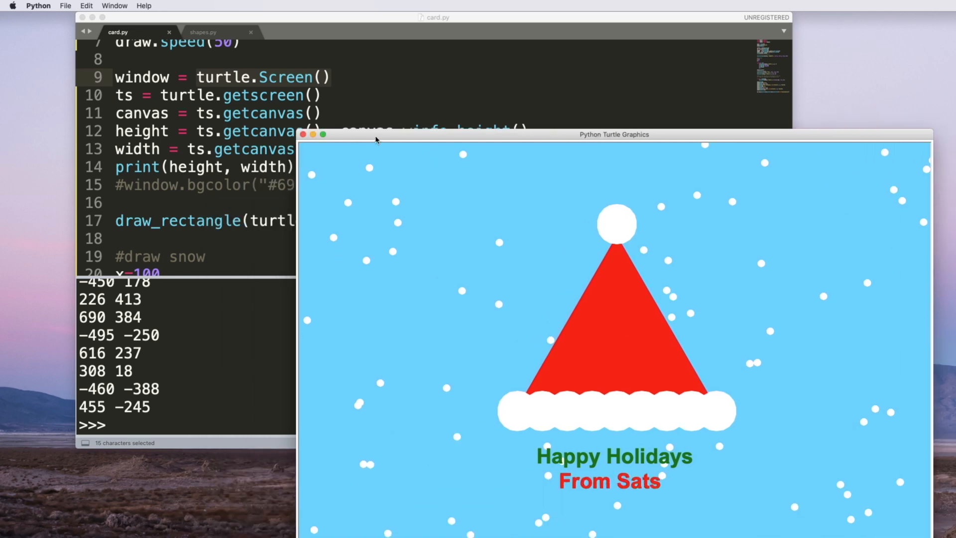
# Step: Drag the card preview window aside so card.py is back in view
pyautogui.moveTo(614, 134); pyautogui.dragTo(345, 108)
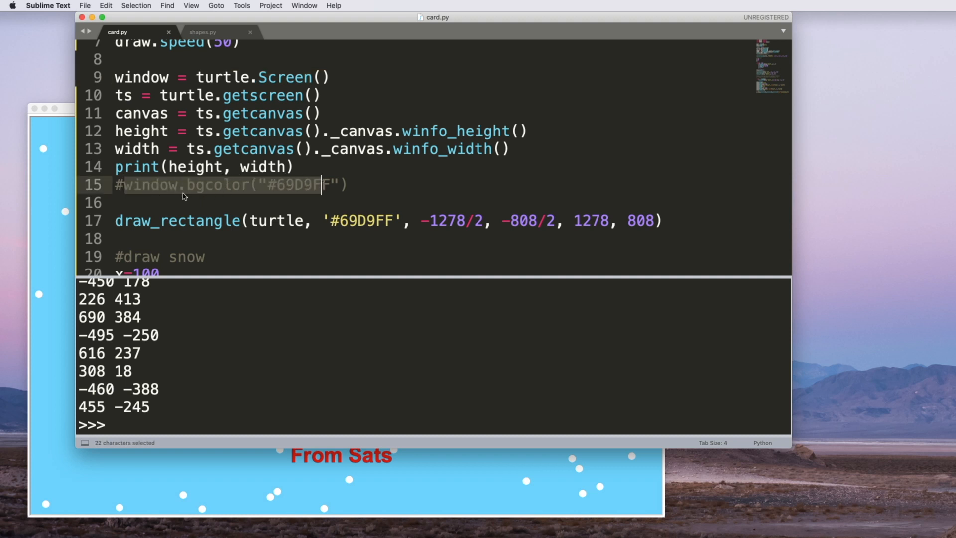
pyautogui.moveTo(185, 196)
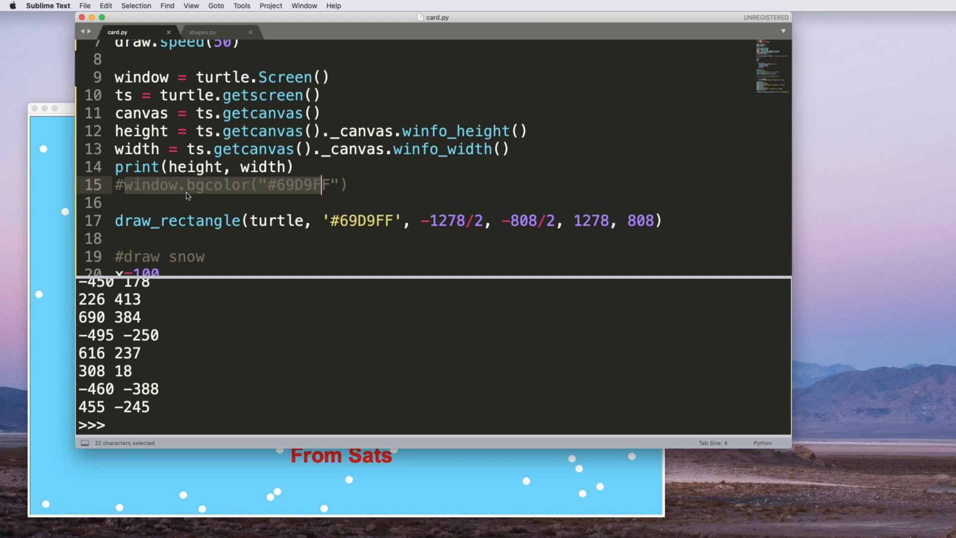
pyautogui.moveTo(317, 181)
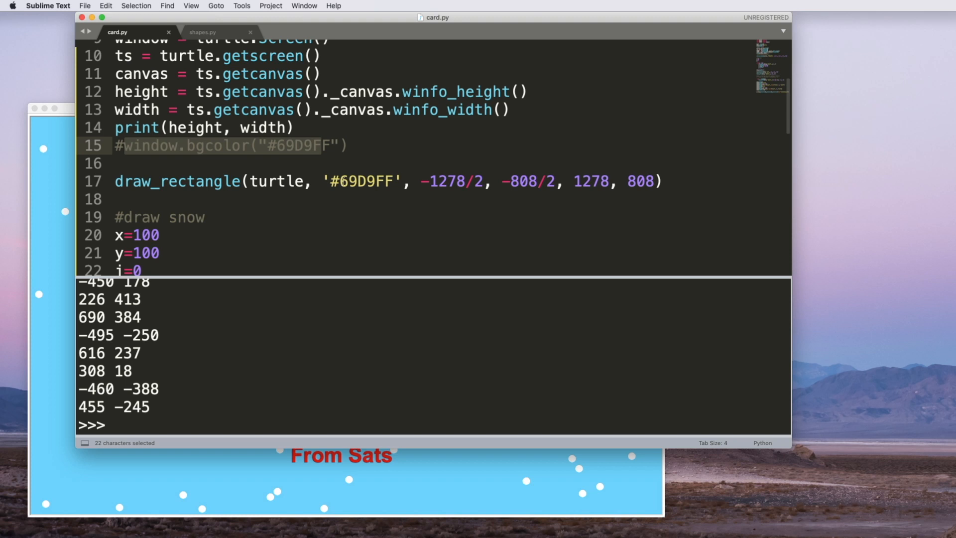
pyautogui.scroll(-3)
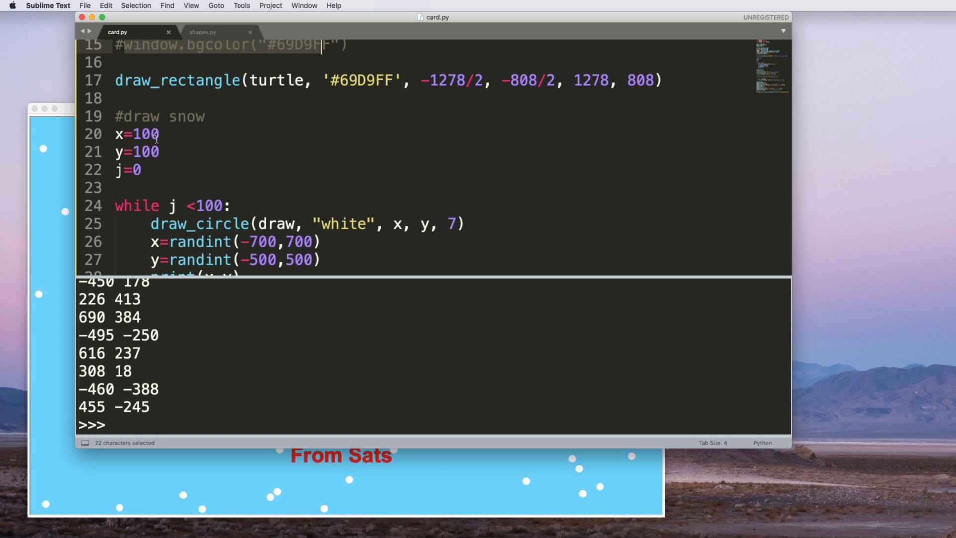
pyautogui.scroll(-3)
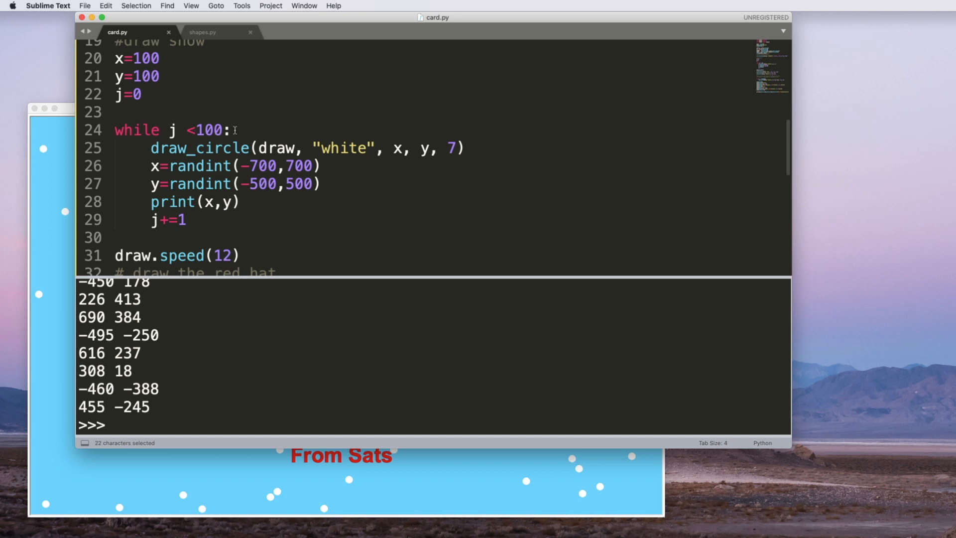
pyautogui.moveTo(282, 169)
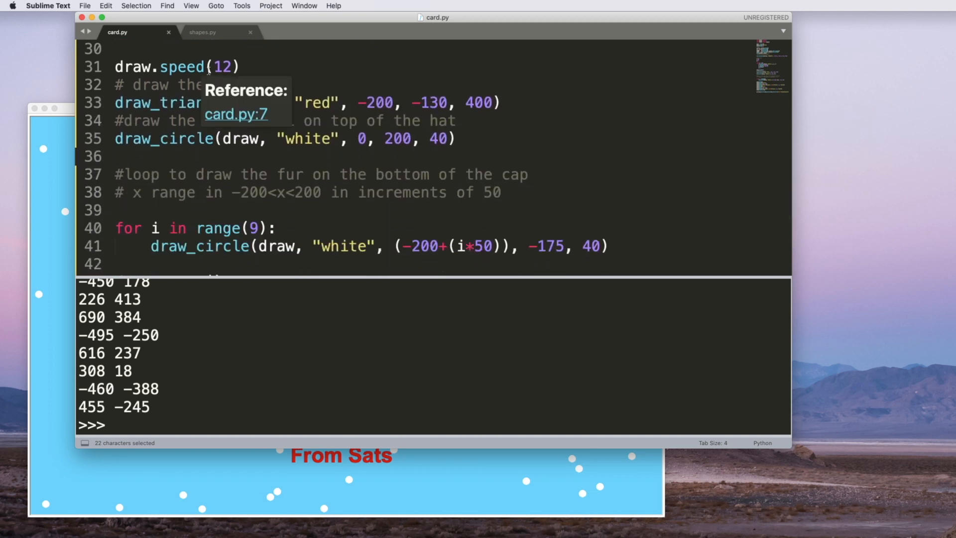
pyautogui.moveTo(336, 96)
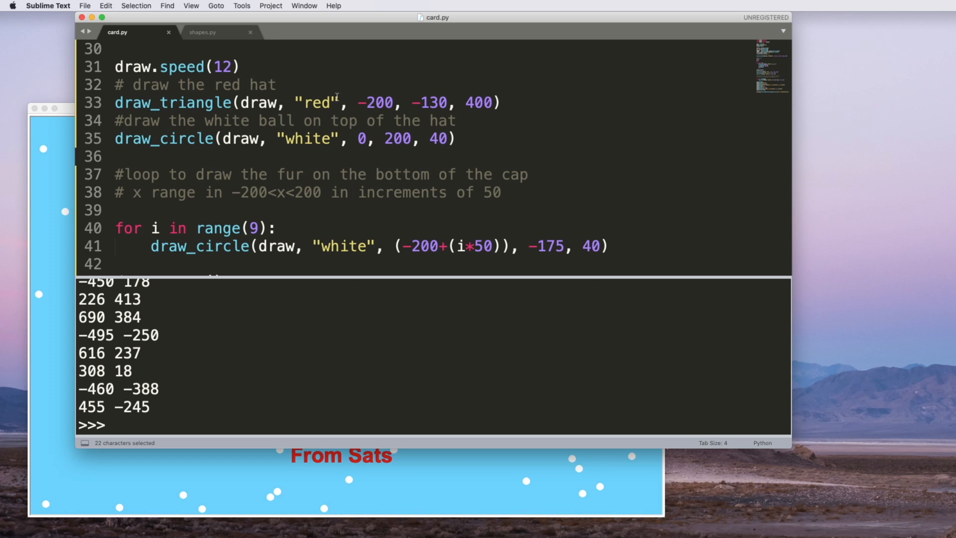
pyautogui.moveTo(244, 120)
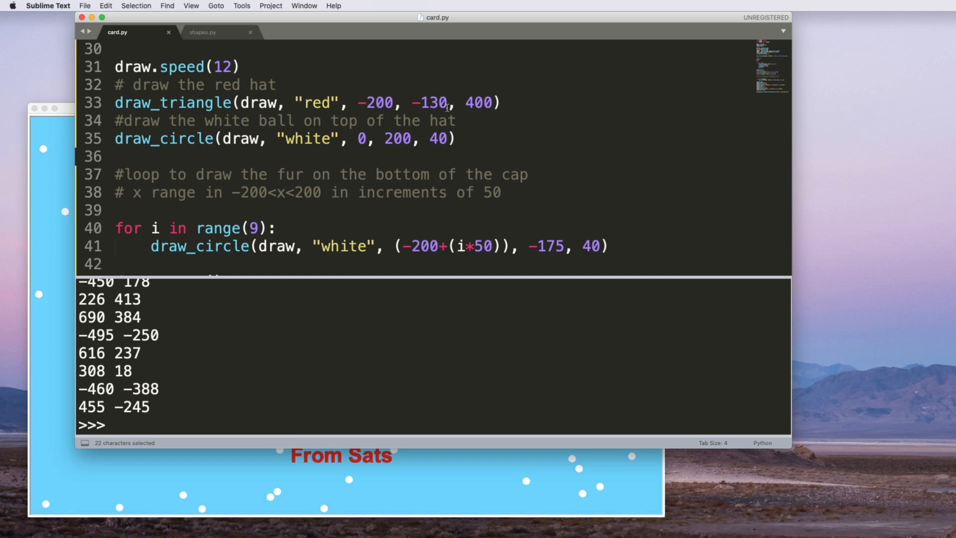
pyautogui.moveTo(402, 146)
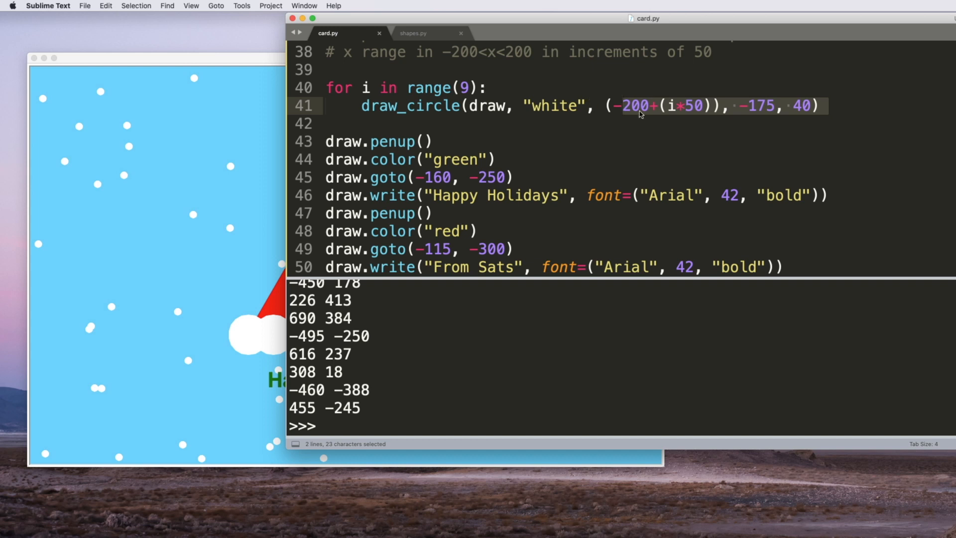
pyautogui.moveTo(702, 122)
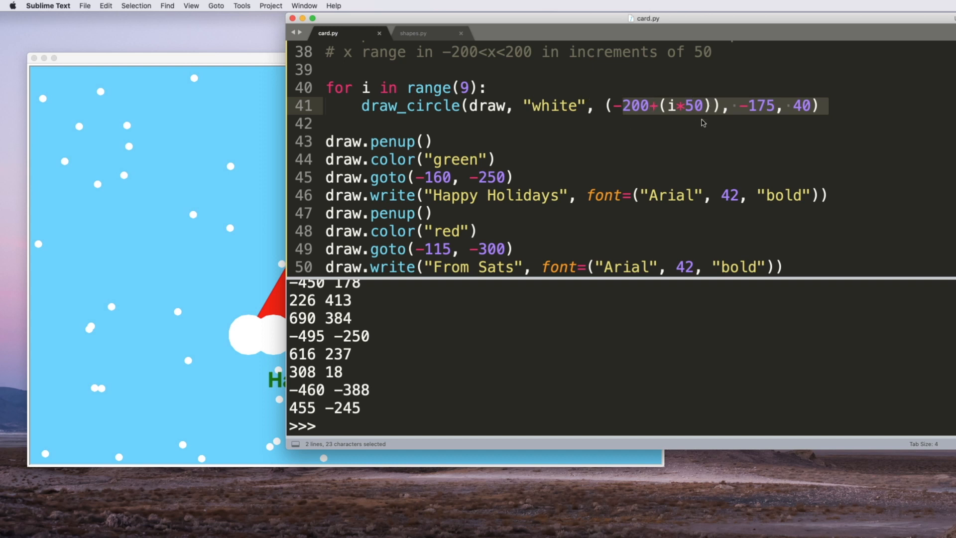
pyautogui.moveTo(765, 116)
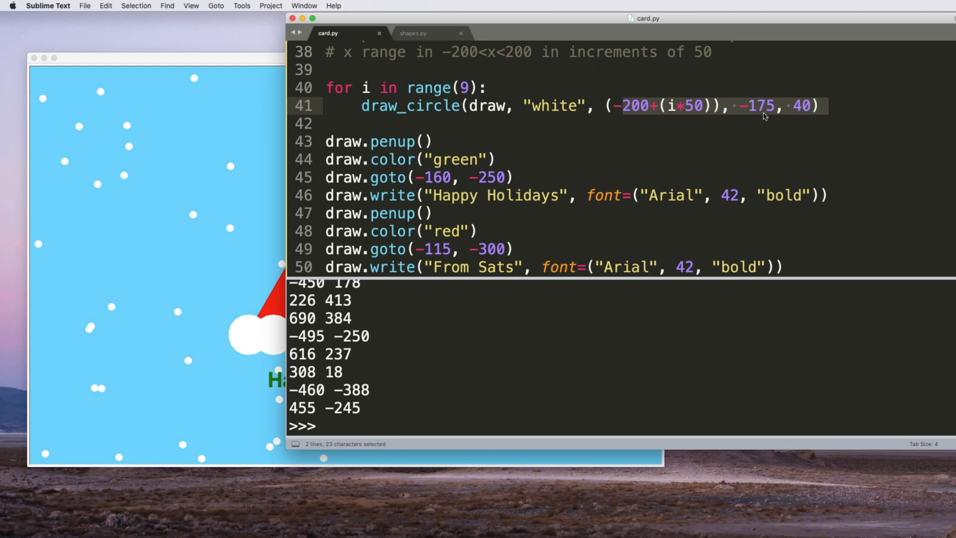
pyautogui.moveTo(673, 116)
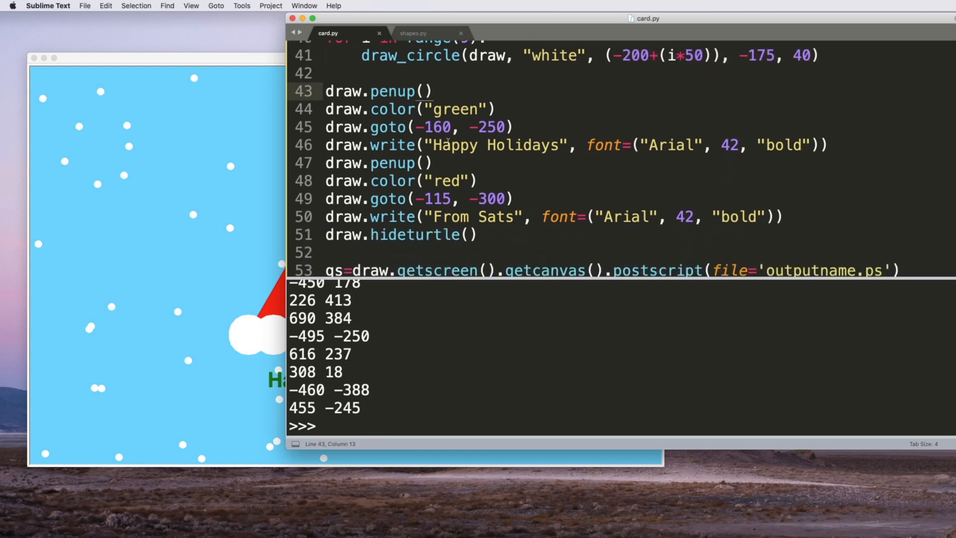
pyautogui.scroll(-3)
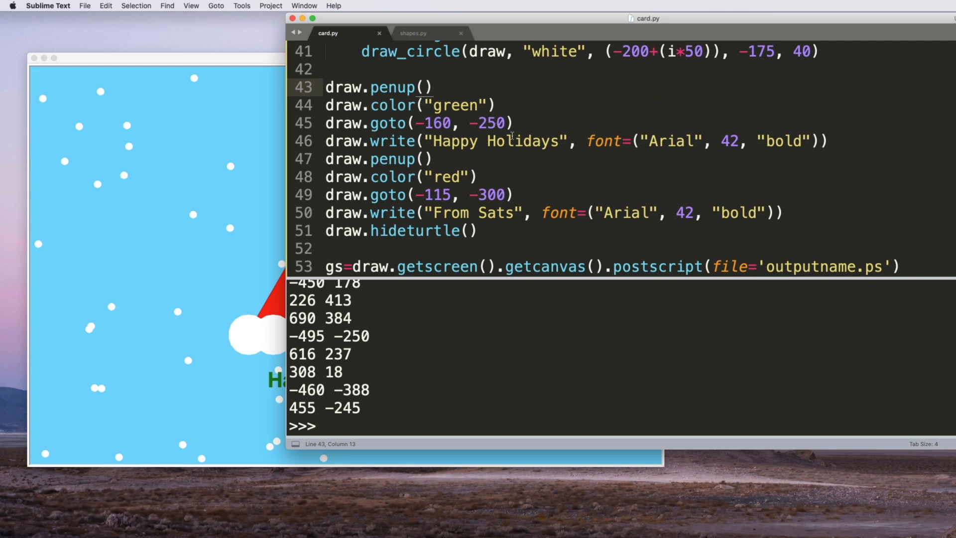
pyautogui.moveTo(442, 212)
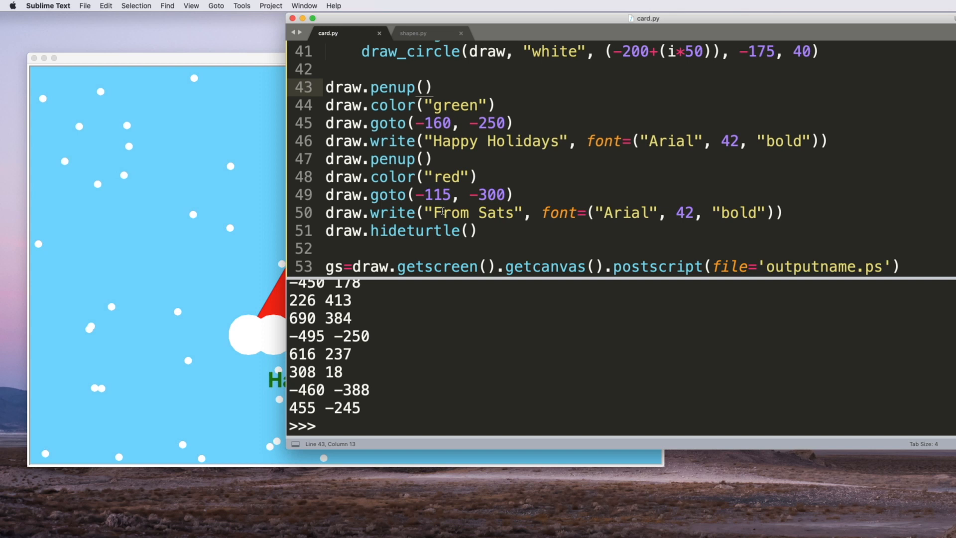
pyautogui.scroll(-3)
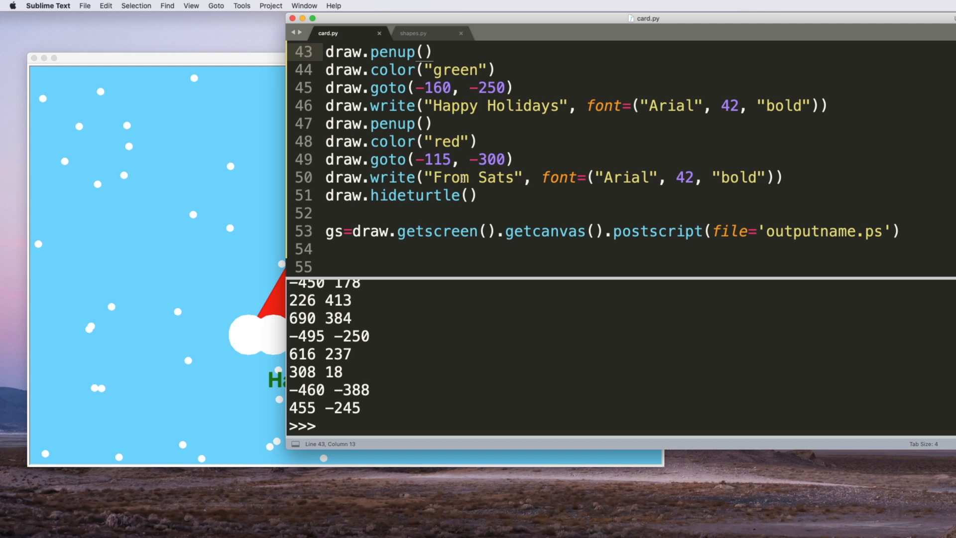
pyautogui.moveTo(221, 73)
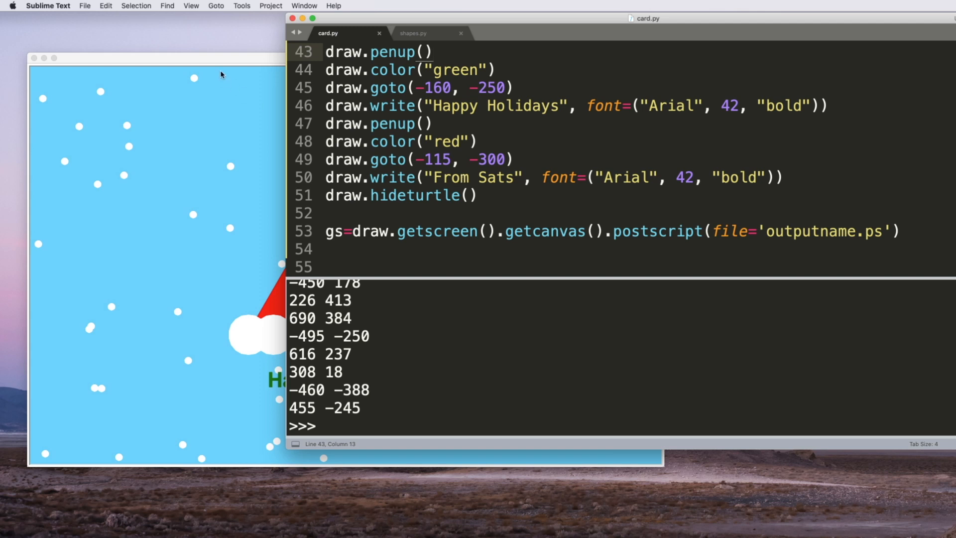
pyautogui.moveTo(226, 63)
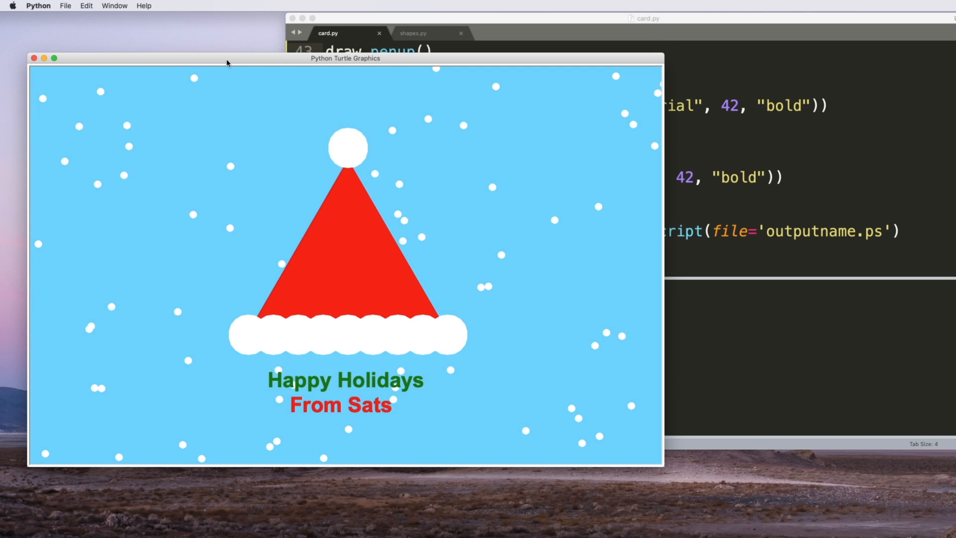
pyautogui.moveTo(677, 65)
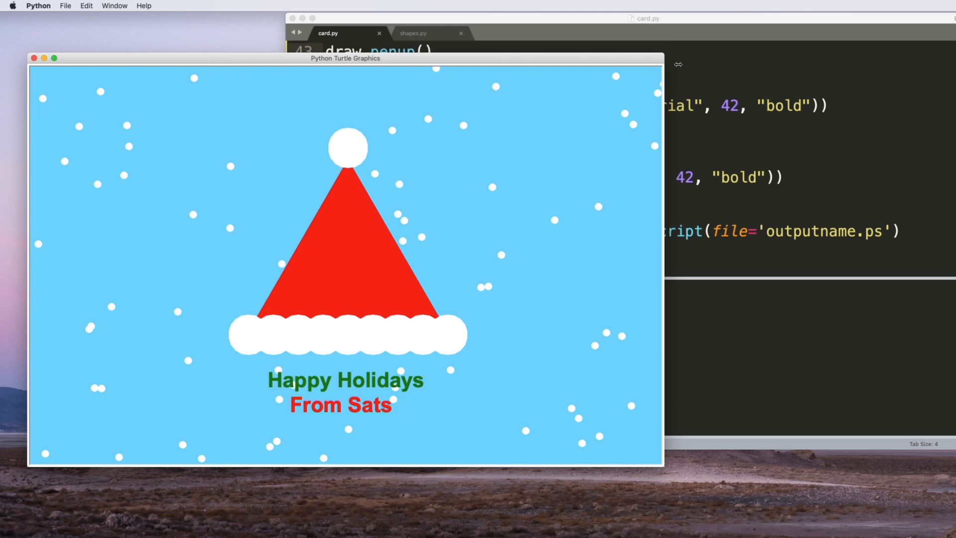
# Step: Bring the Sublime Text editor back in front of the finished card
pyautogui.click(413, 32)
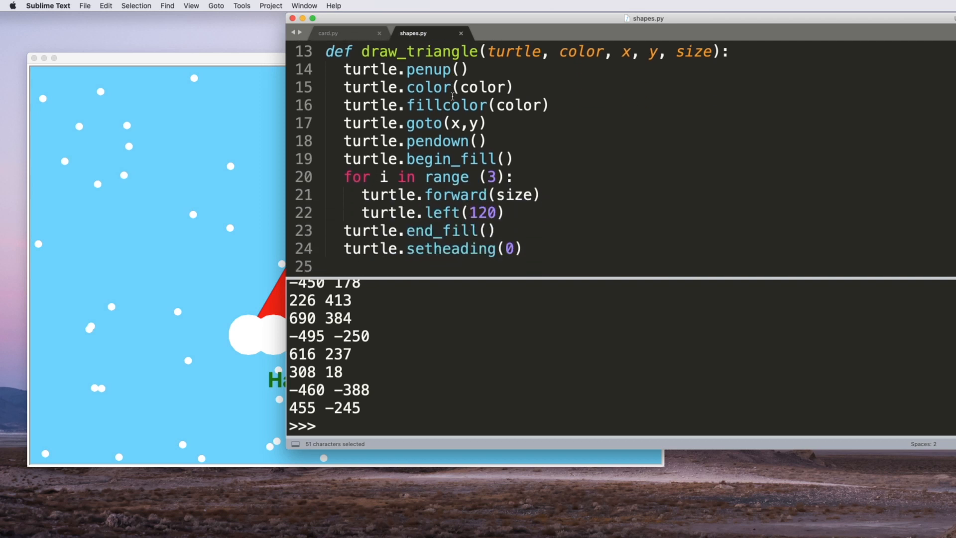
# Step: Scroll shapes.py down to the draw_star function with its five-point loop
pyautogui.scroll(-3)
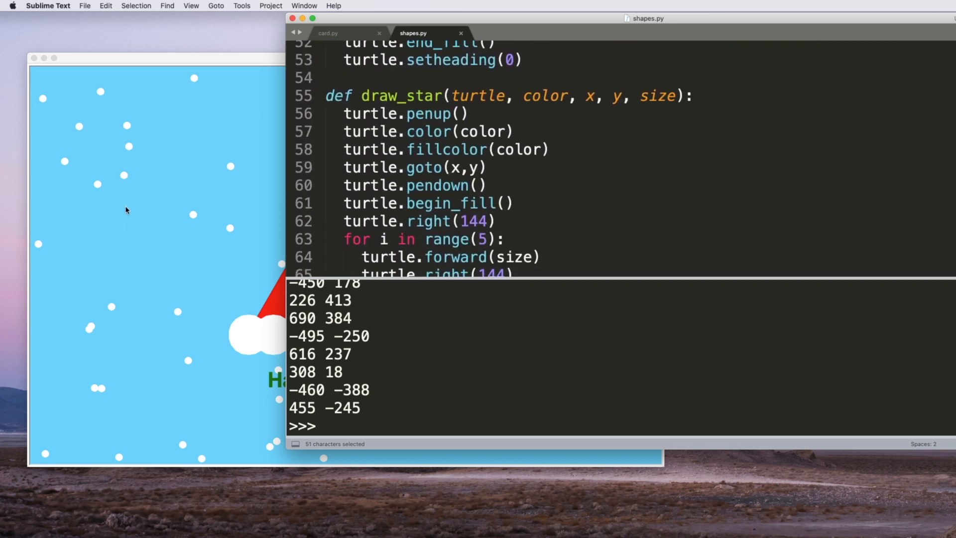
pyautogui.moveTo(172, 214)
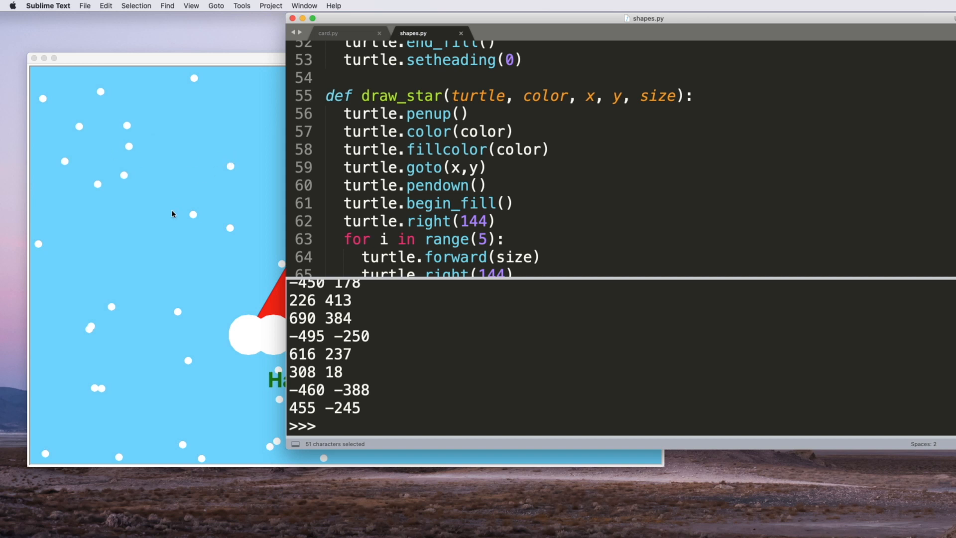